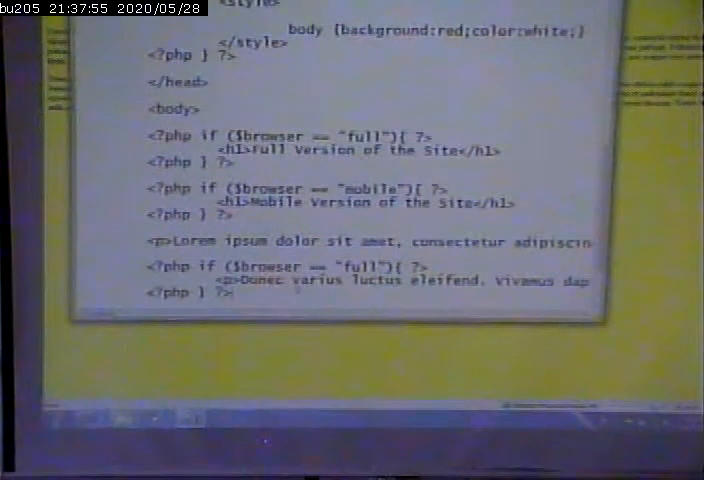
Step: Scroll down to the last conditional block and the closing body and html tags
scroll("down", 3)
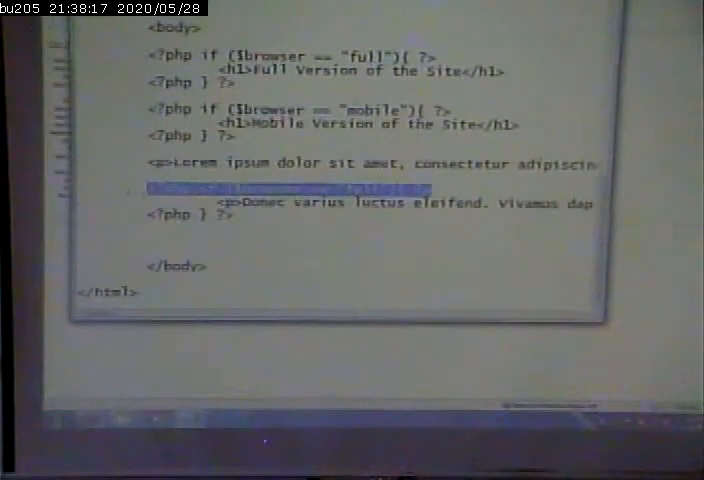
Step: Retype the full-version condition line <?php if ($browser == "full"){ ?>
type("<?php if ($browser == \"full\"){ ?>")
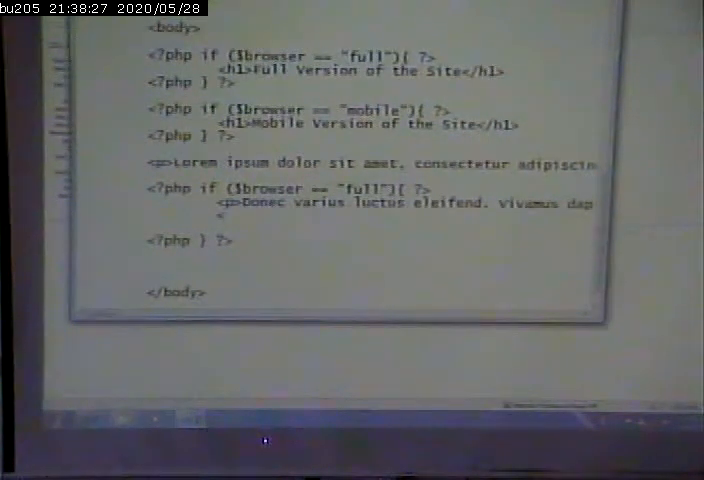
Step: Add an img tag with src pic.jpg and alt "flower" under the Donec paragraph
type("<img s")
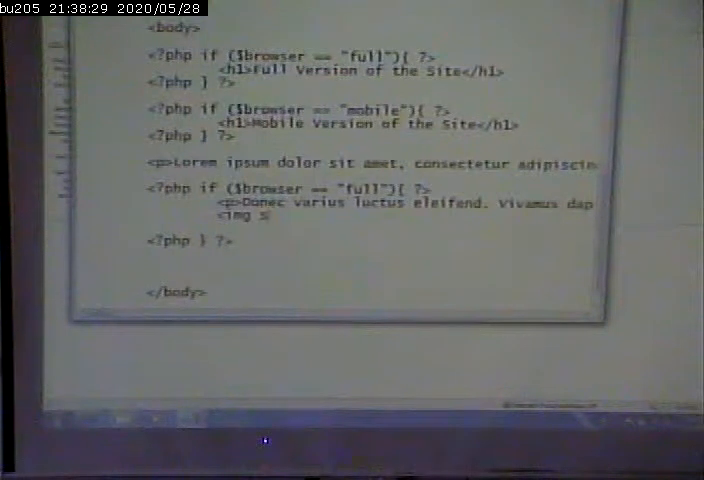
type("src=\"pi")
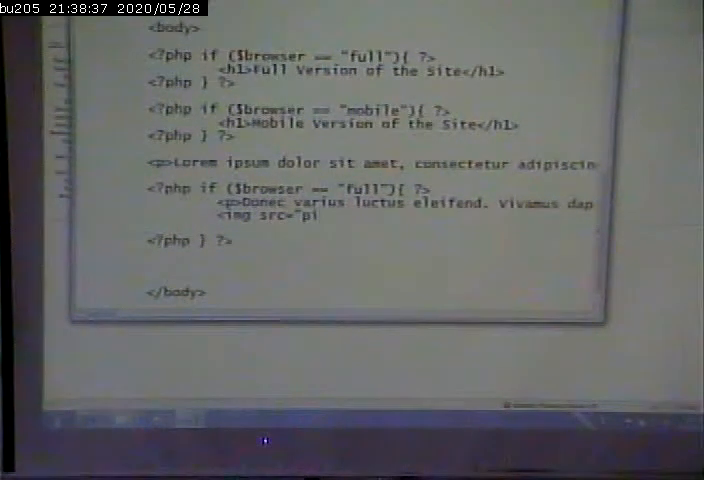
type("c.jpg\"")
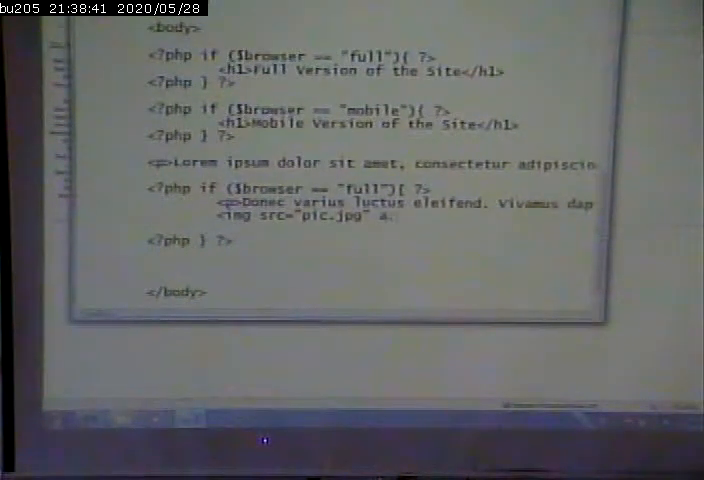
type("alt")
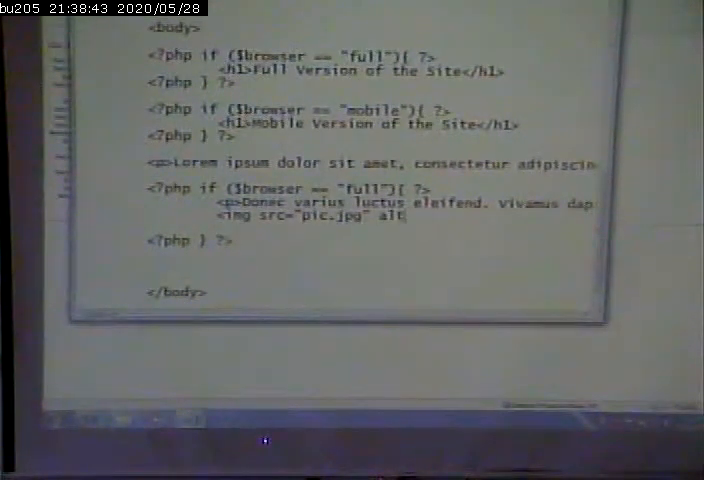
type("\"flower")
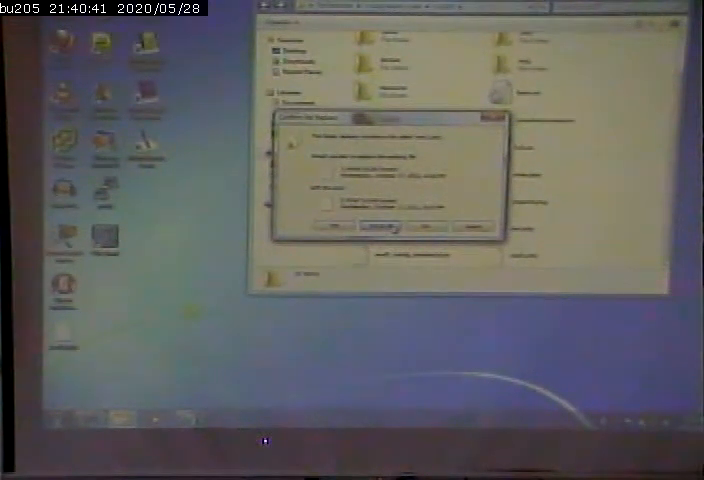
Step: Confirm Copy and Replace so the updated PHP file overwrites the existing copy
left_click(370, 228)
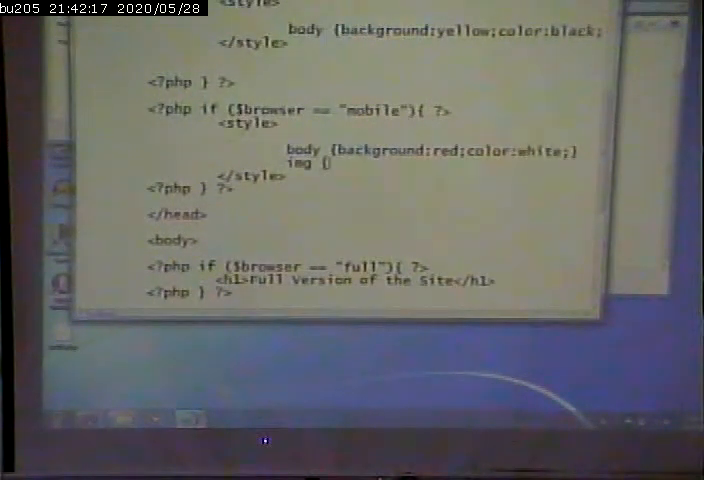
Step: Write the mobile img rule's width as 80%
type("width:8")
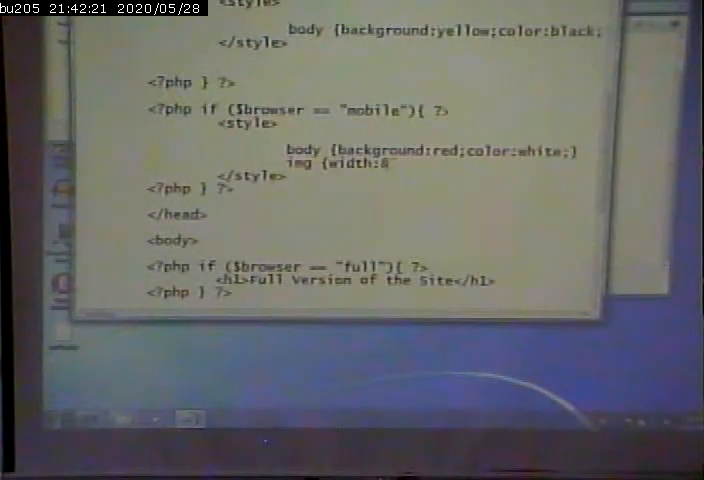
type("0%;}")
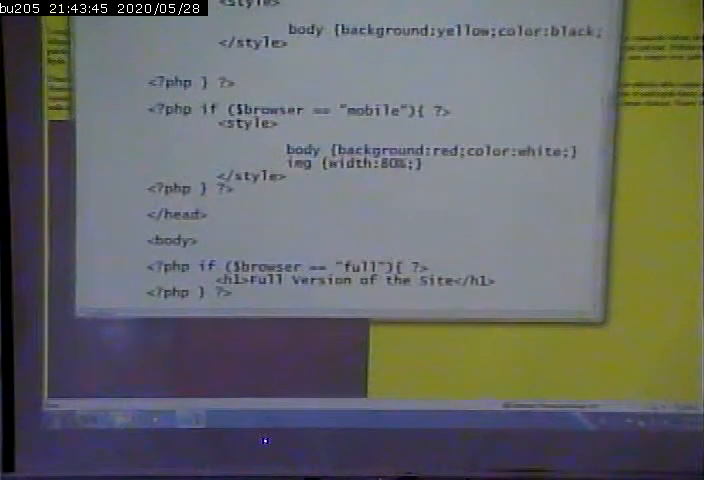
Step: Scroll down to check the img tag sits after the closing PHP block
scroll("down", 3)
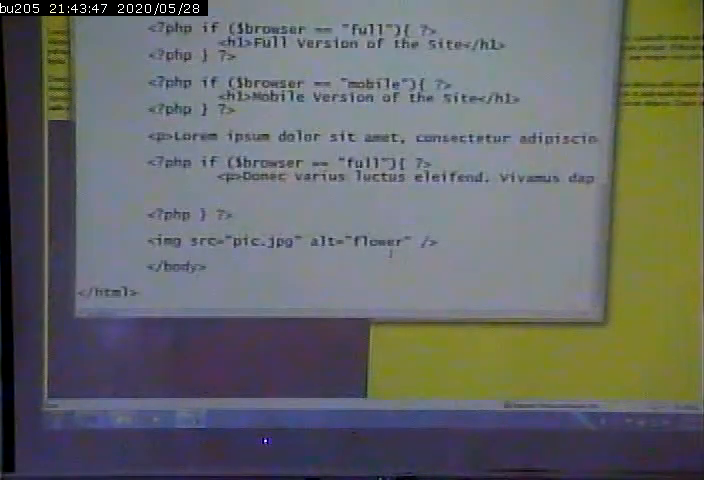